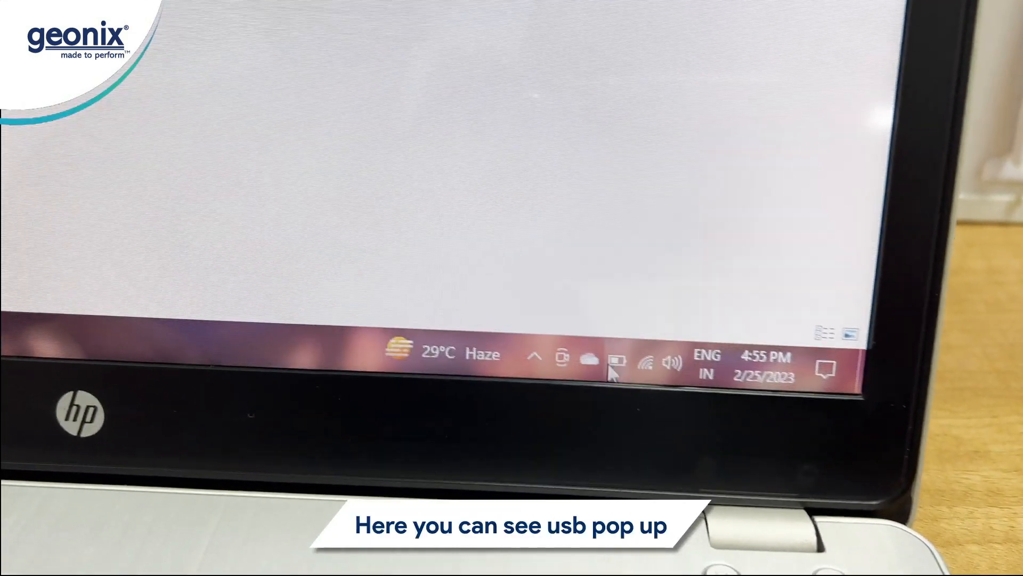
Launch Computer Management for this PC from the This PC Computer ribbon.
{"action": "left_click", "coordinate": [536, 358]}
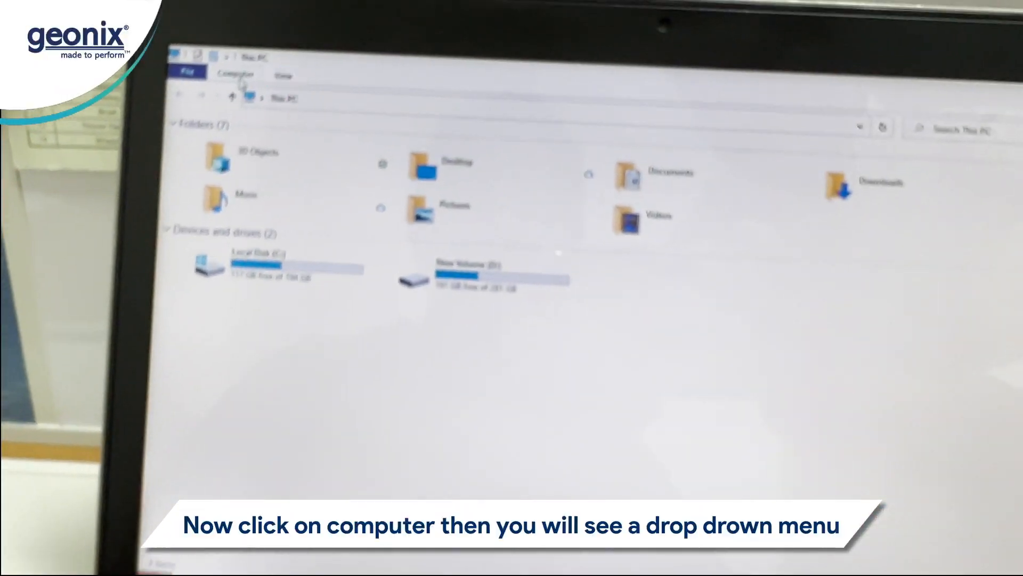
{"action": "left_click", "coordinate": [233, 74]}
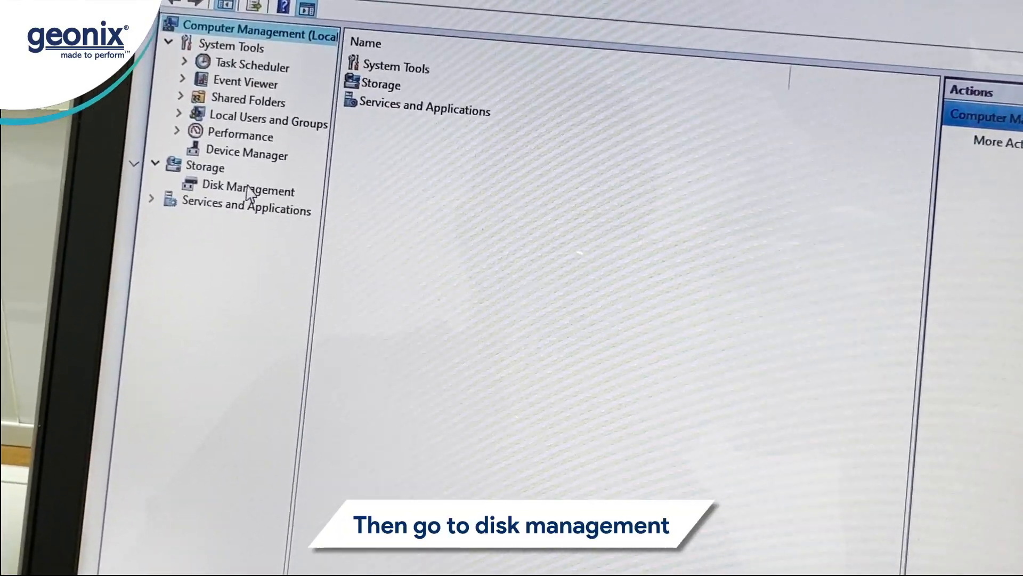
Show Disk Management, listing Disk 0's partitions and the unallocated 119.24 GB Disk 1.
{"action": "left_click", "coordinate": [251, 190]}
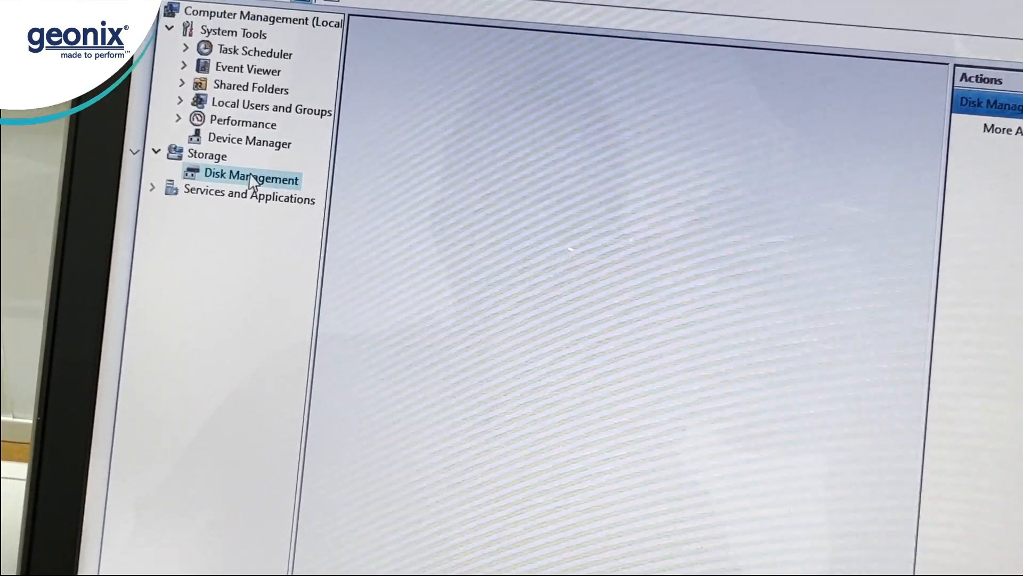
{"action": "left_click", "coordinate": [250, 179]}
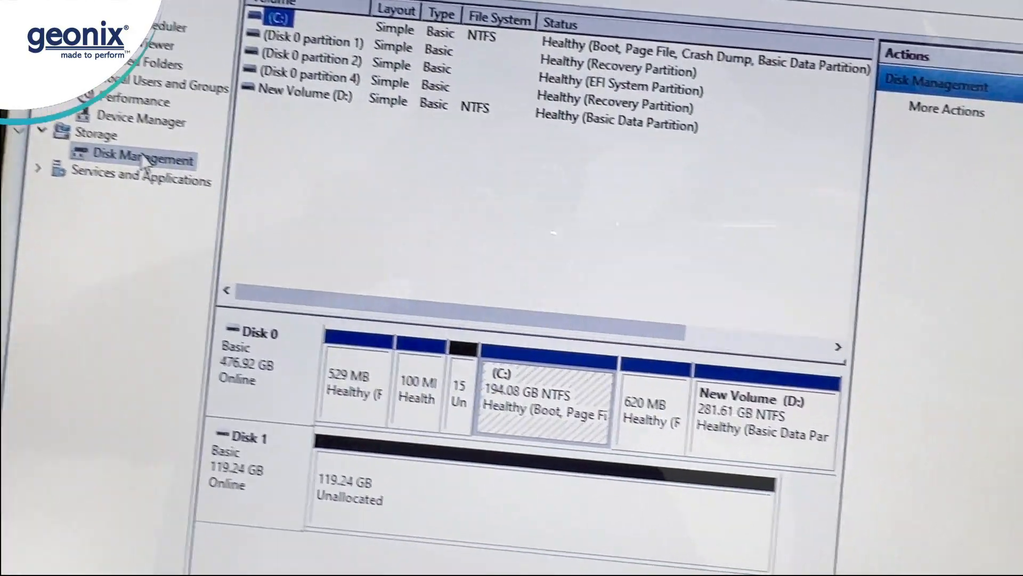
{"action": "scroll", "scroll_direction": "down", "scroll_amount": 3}
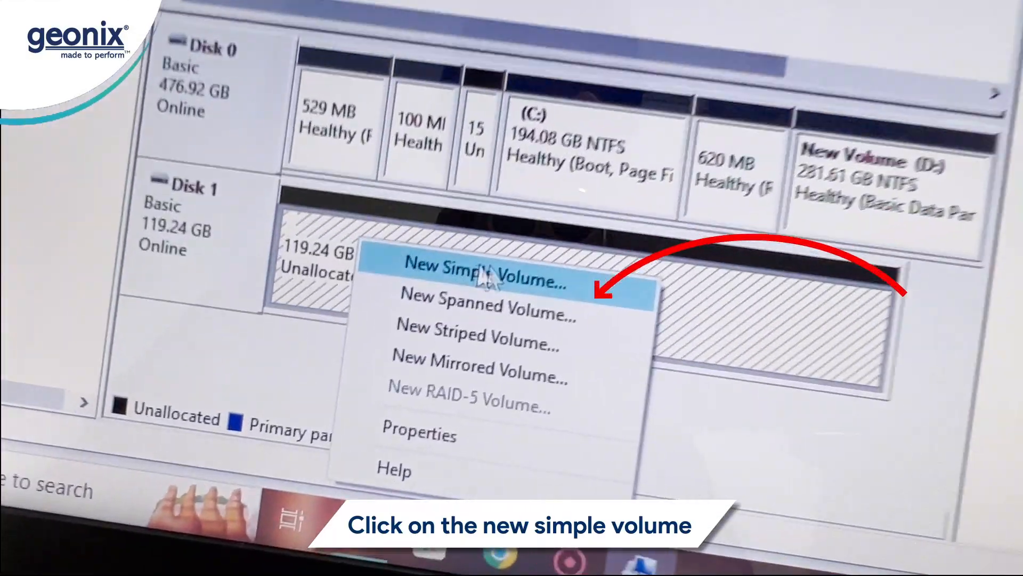
Run the New Simple Volume wizard on Disk 1, keeping drive letter E and default NTFS settings.
{"action": "left_click", "coordinate": [483, 280]}
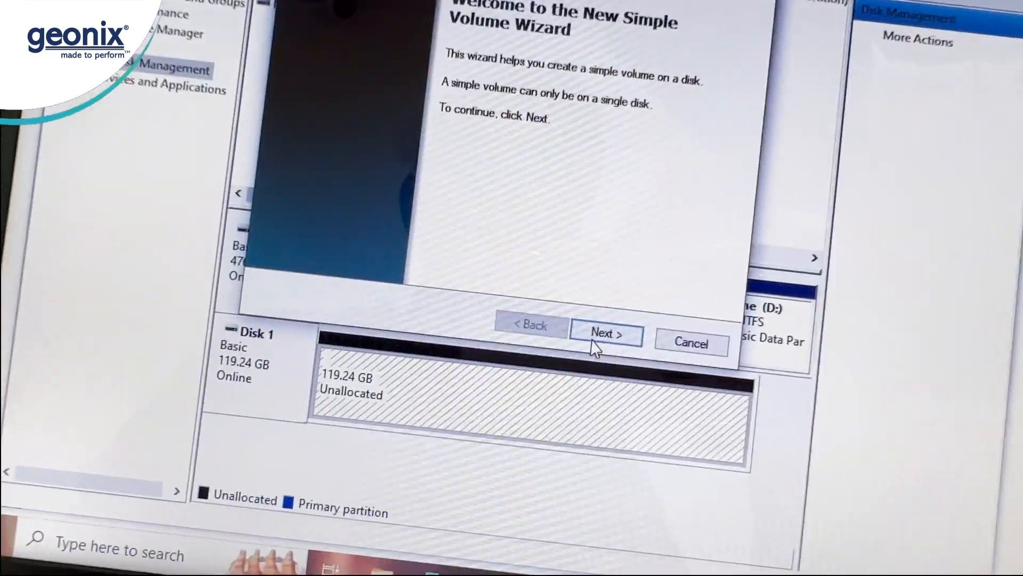
{"action": "left_click", "coordinate": [603, 332]}
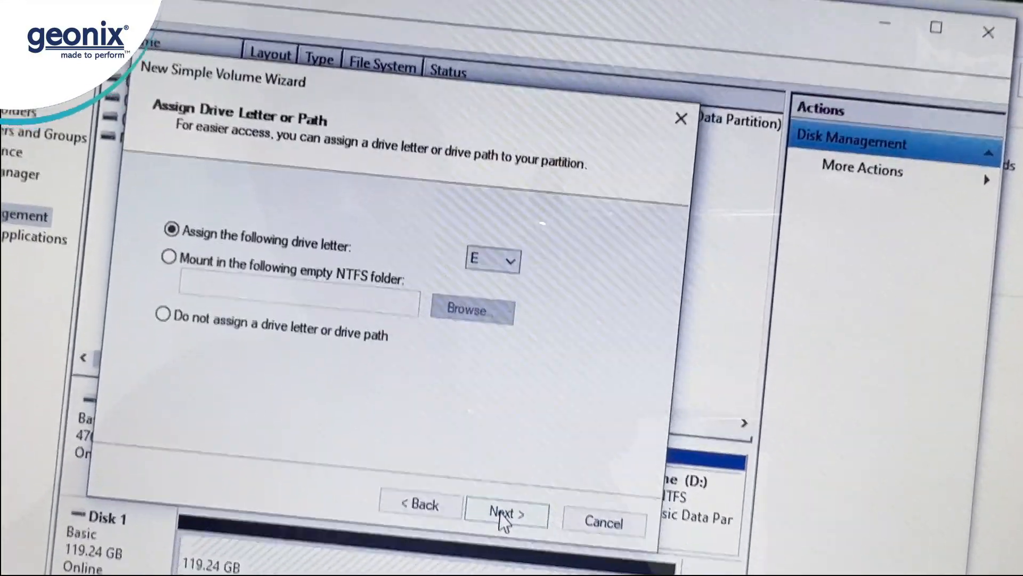
{"action": "left_click", "coordinate": [505, 513]}
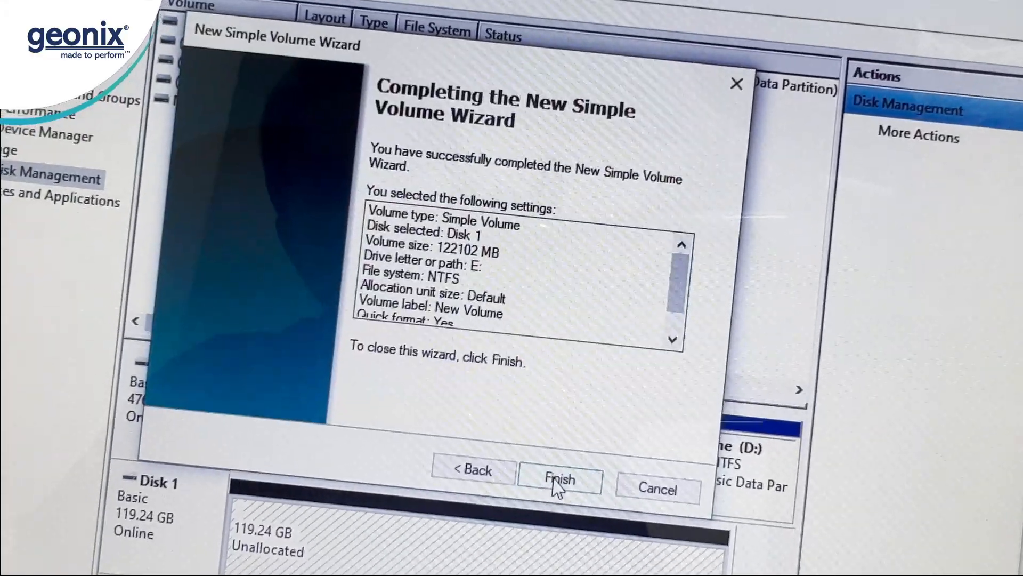
{"action": "left_click", "coordinate": [559, 480]}
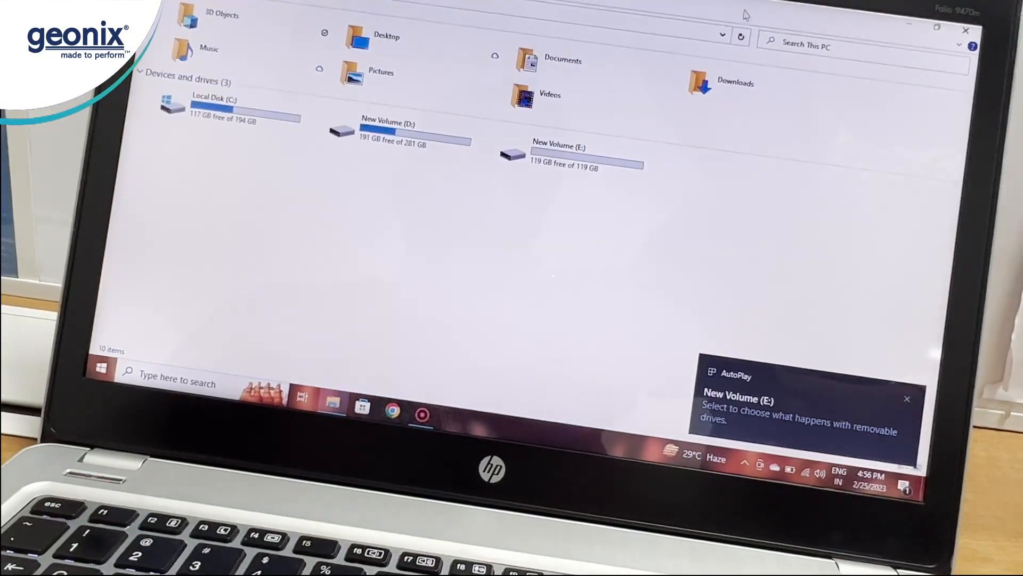
Browse into the empty New Volume (E:) and return to This PC showing it with 119 GB free.
{"action": "left_click", "coordinate": [580, 157]}
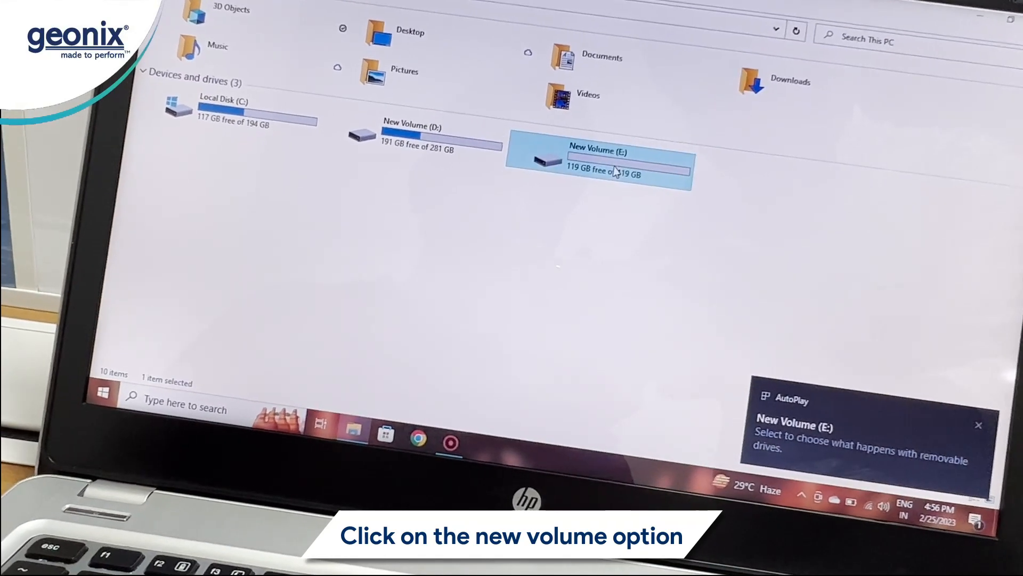
{"action": "double_click", "coordinate": [597, 157]}
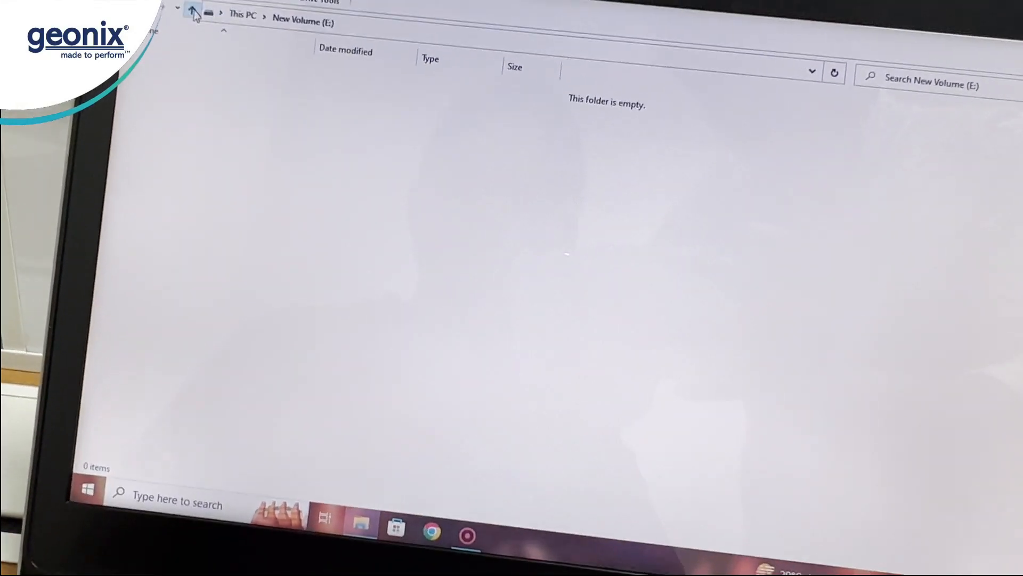
{"action": "left_click", "coordinate": [194, 12]}
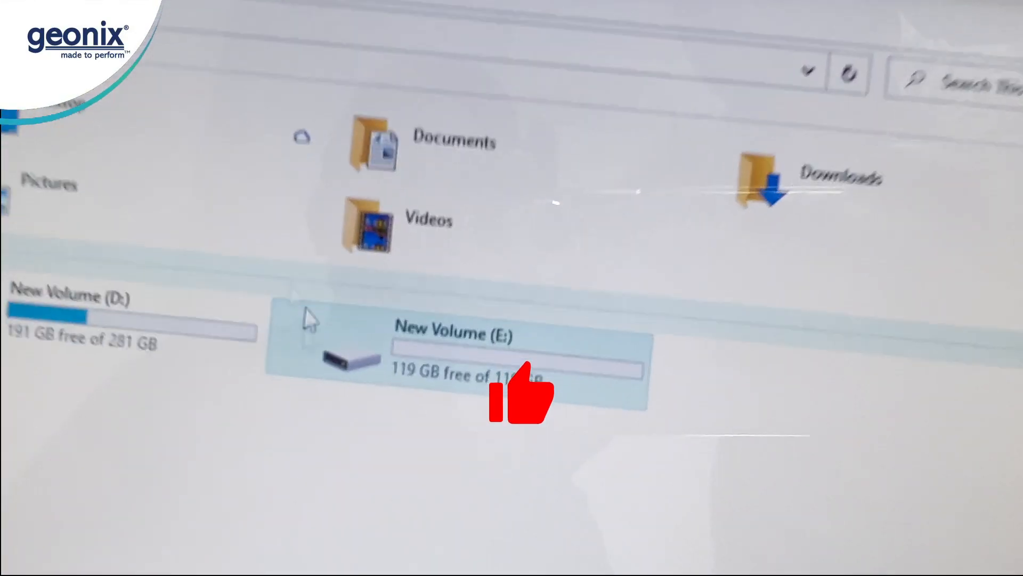